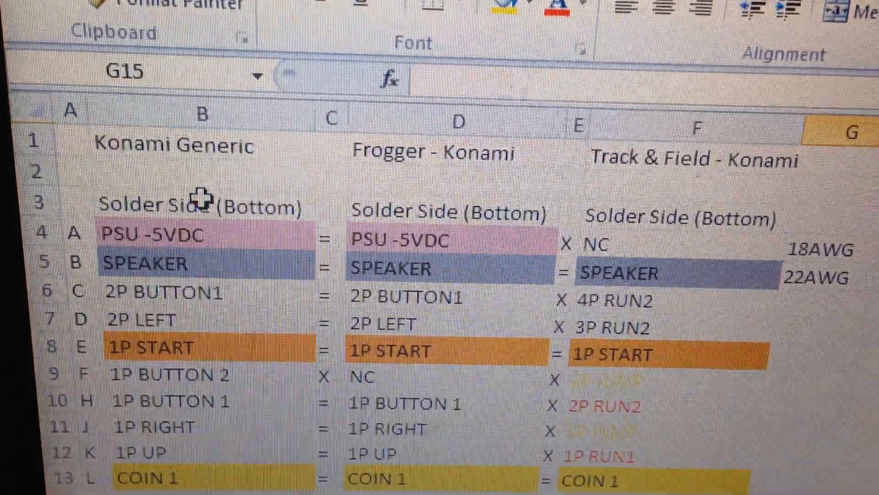
scroll(down, 3)
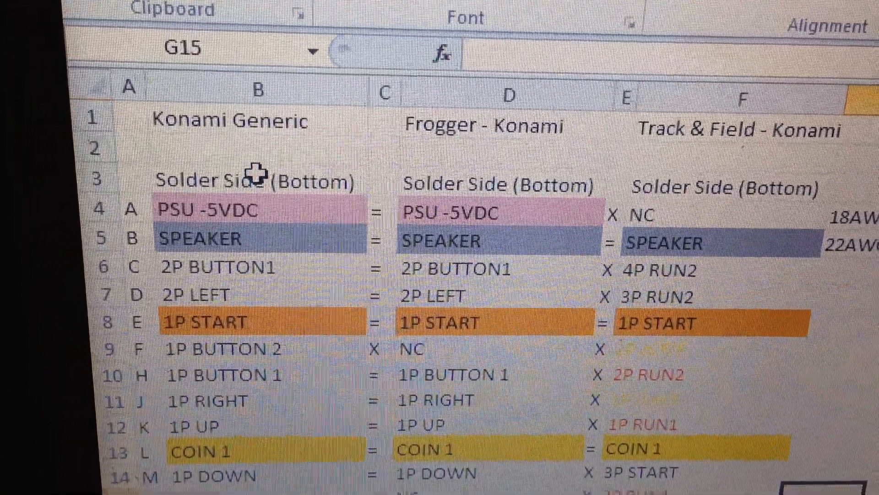
scroll(right, 3)
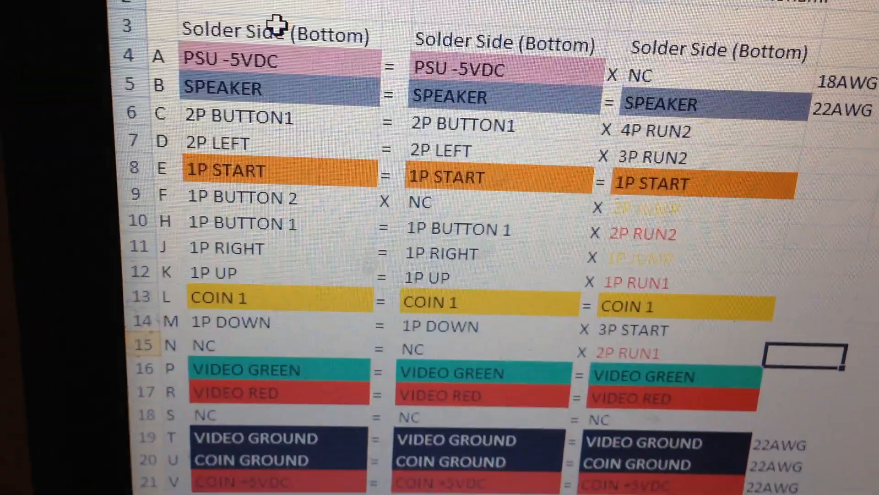
scroll(down, 3)
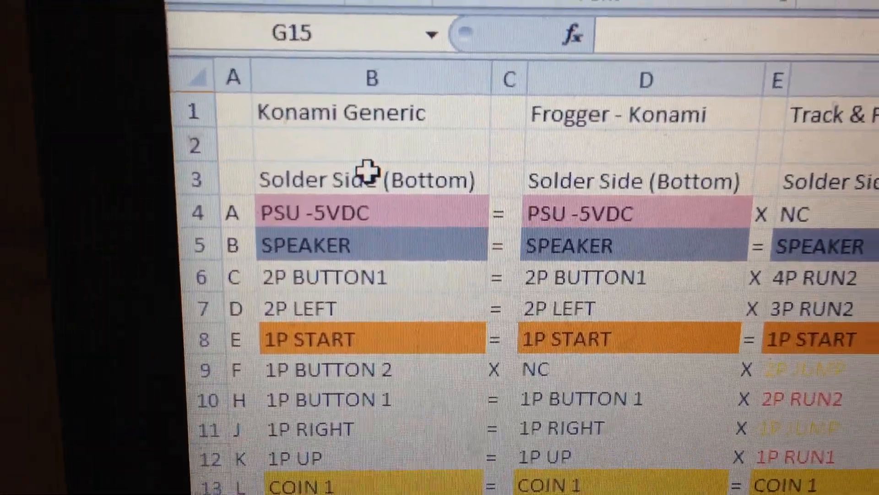
scroll(down, 3)
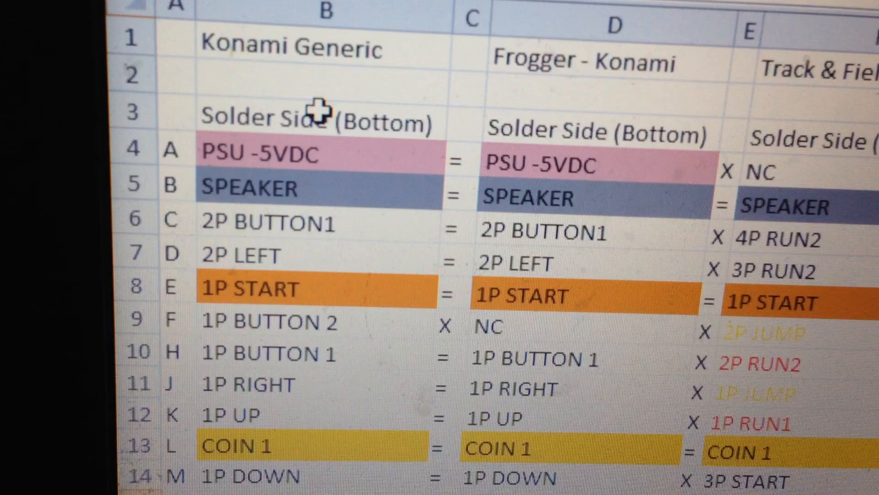
scroll(down, 3)
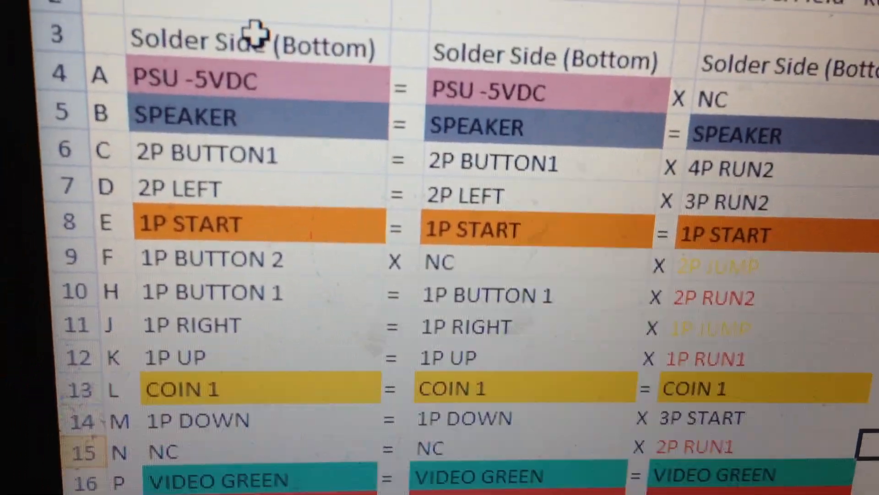
scroll(down, 3)
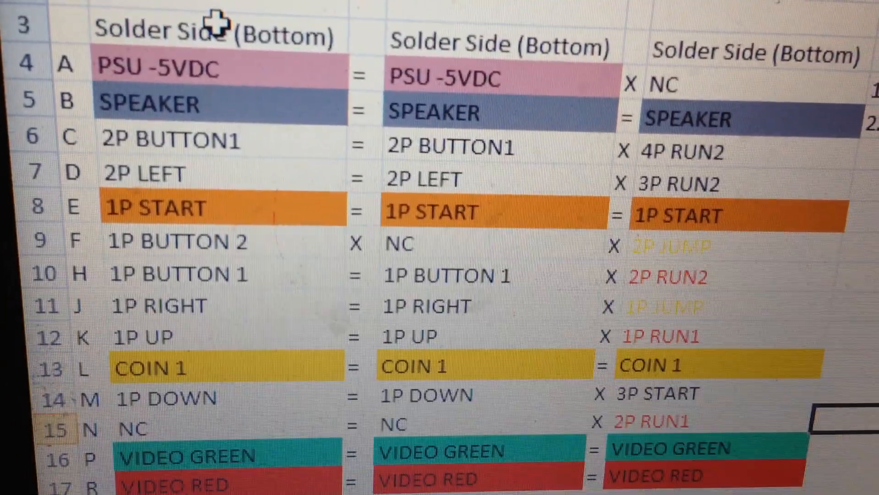
scroll(up, 3)
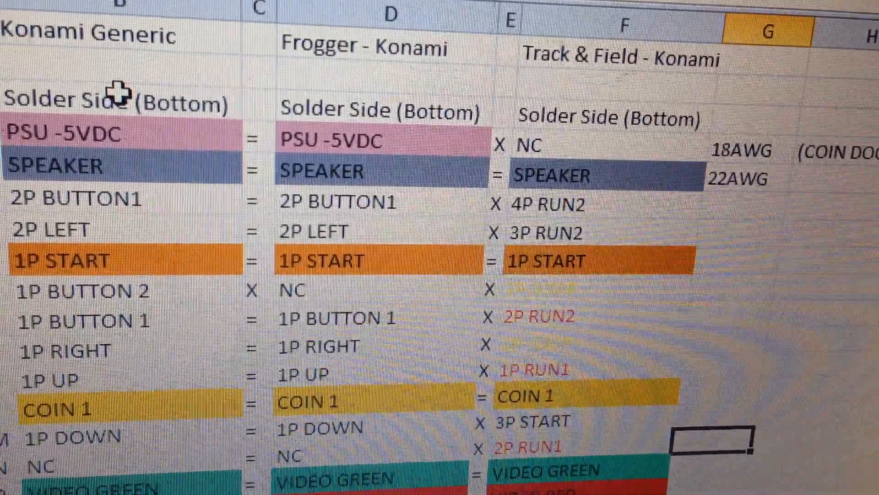
scroll(down, 3)
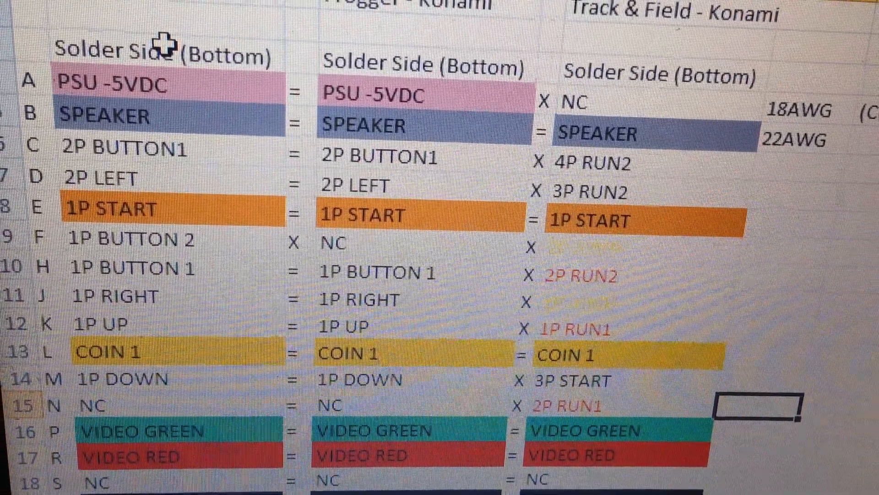
scroll(up, 3)
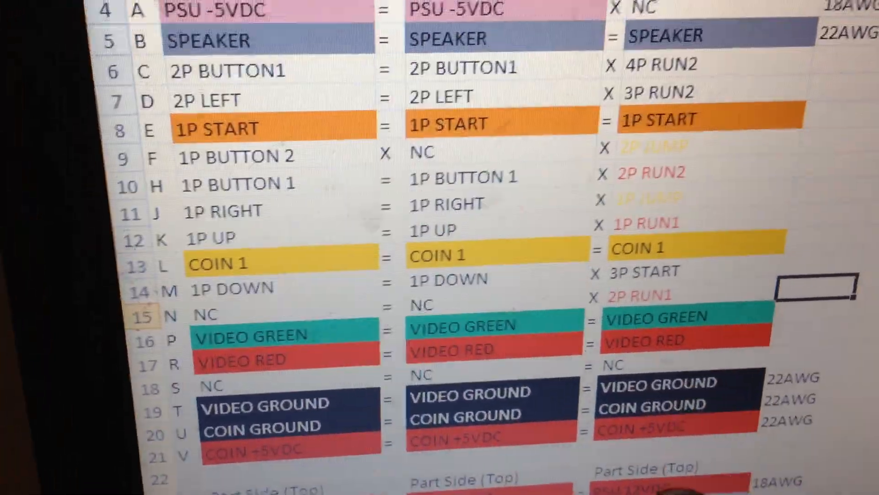
scroll(down, 3)
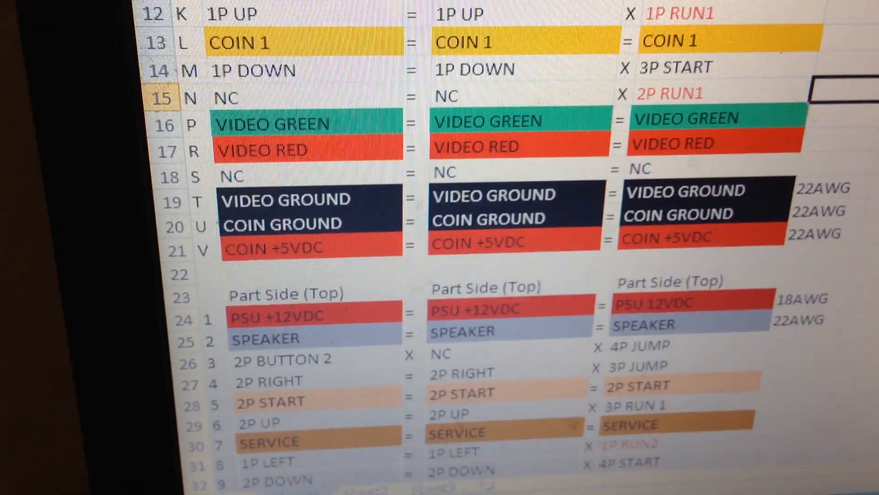
scroll(up, 3)
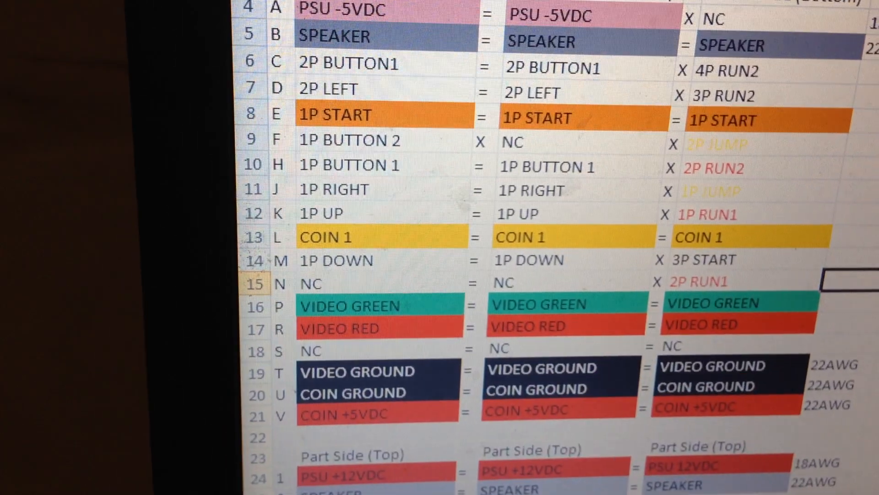
scroll(up, 3)
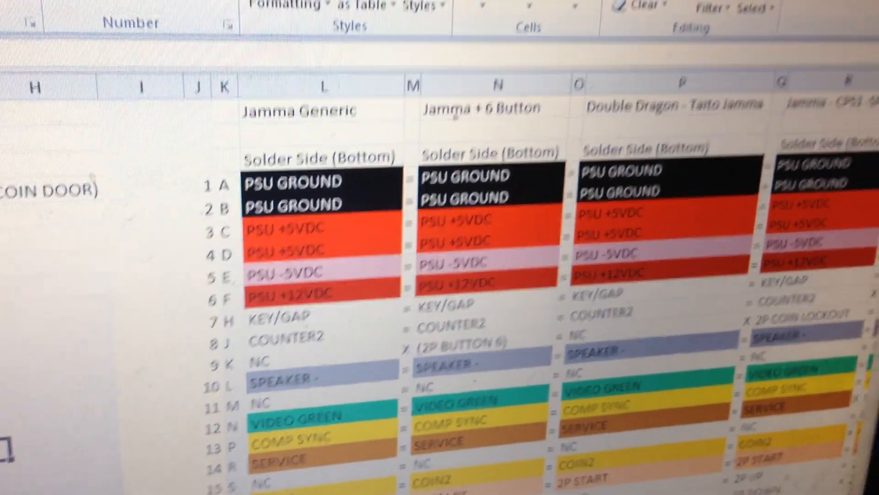
scroll(down, 3)
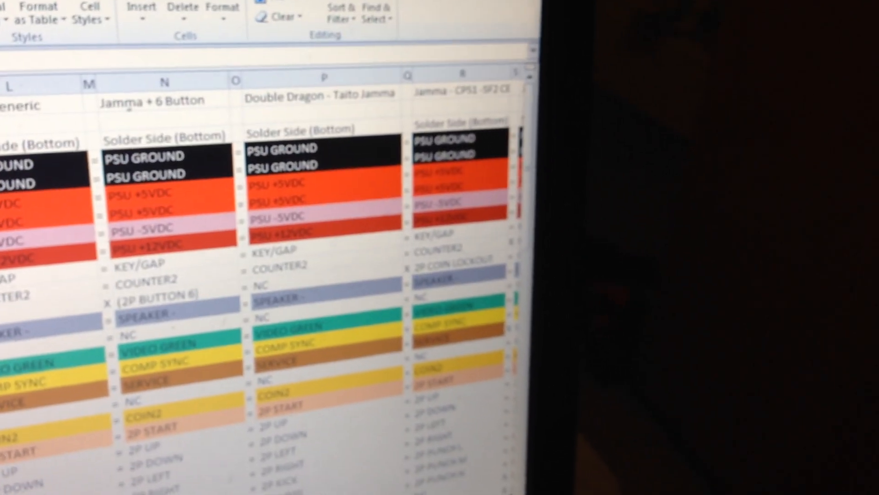
scroll(right, 3)
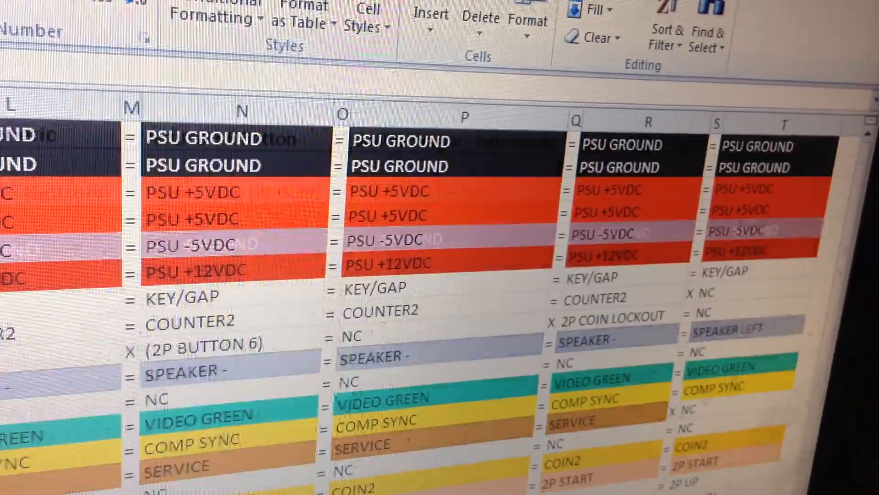
scroll(down, 3)
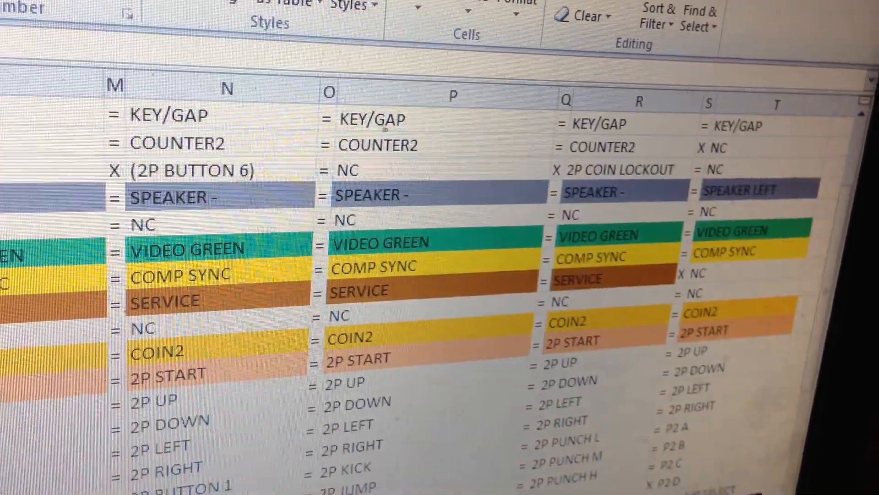
scroll(up, 3)
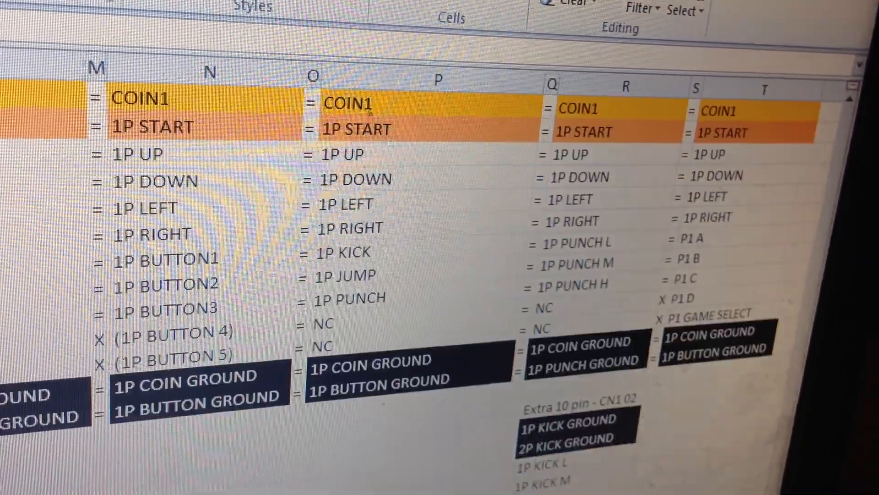
scroll(down, 3)
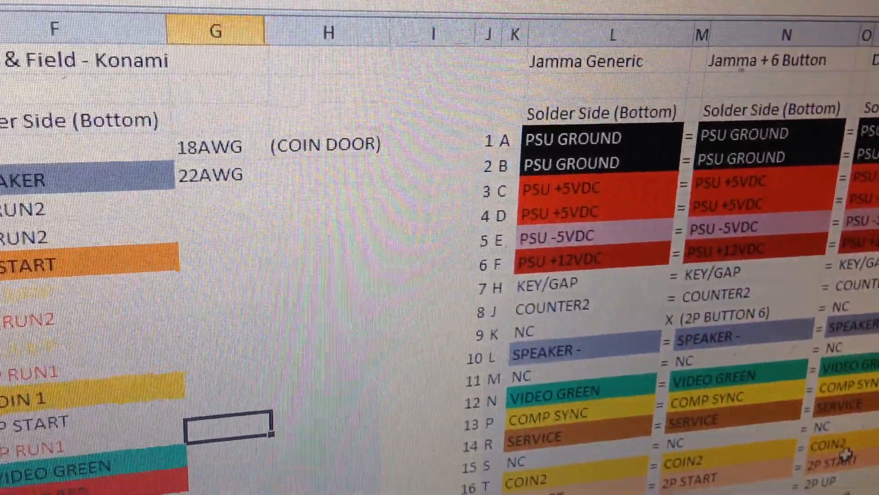
scroll(down, 3)
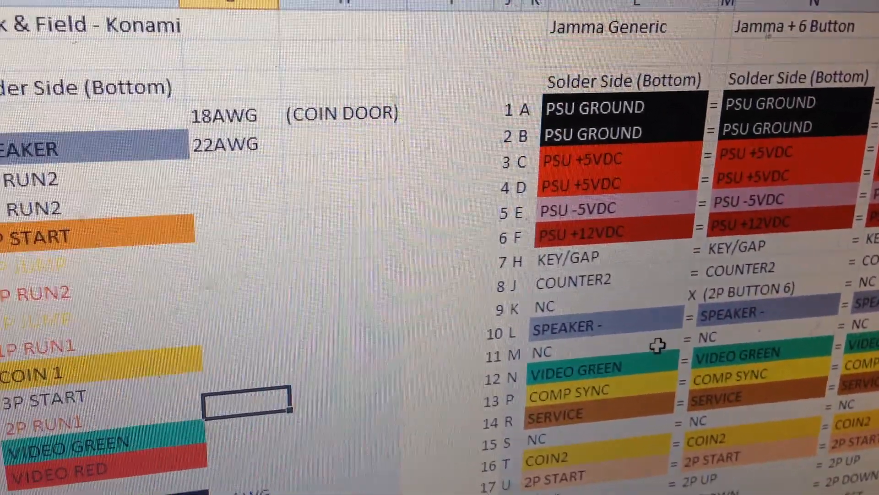
scroll(left, 3)
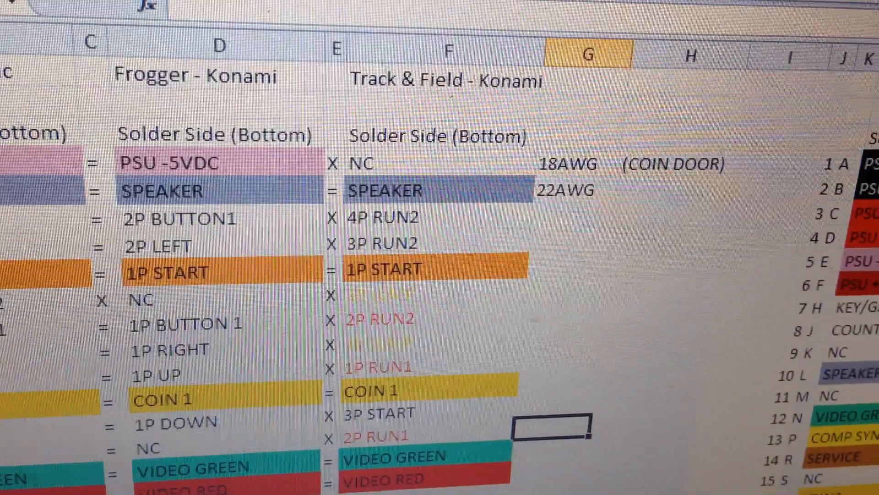
scroll(down, 3)
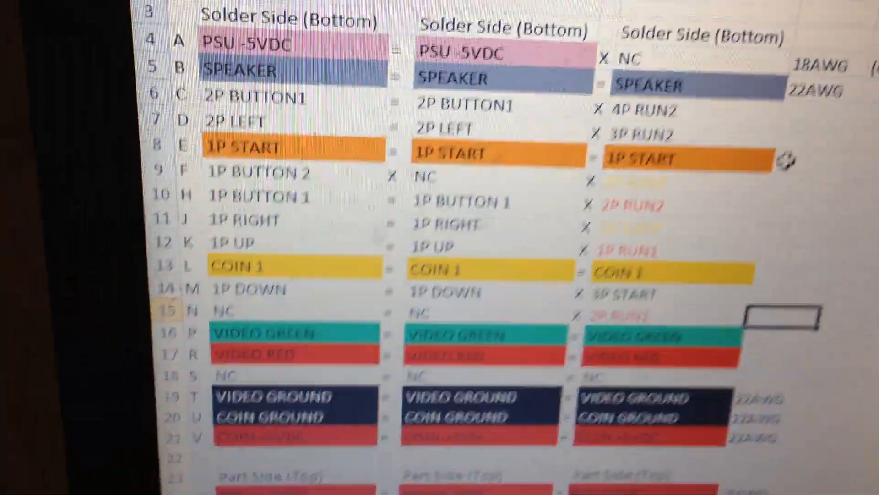
scroll(down, 3)
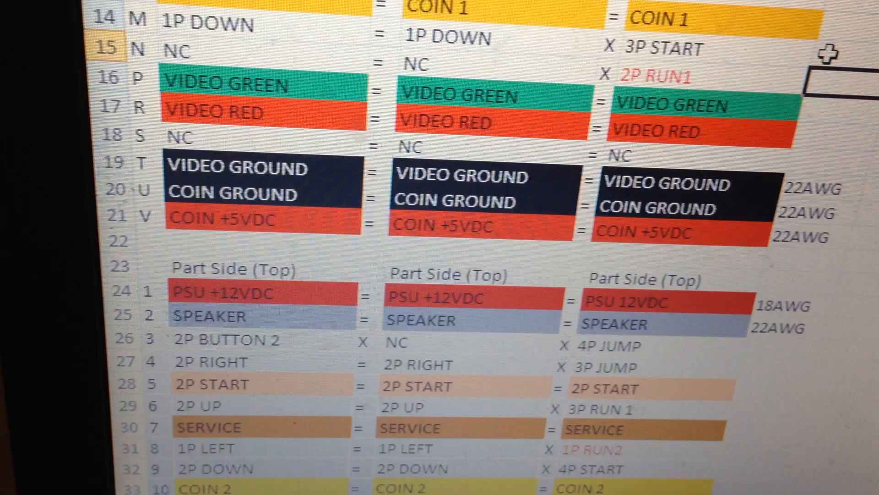
scroll(down, 3)
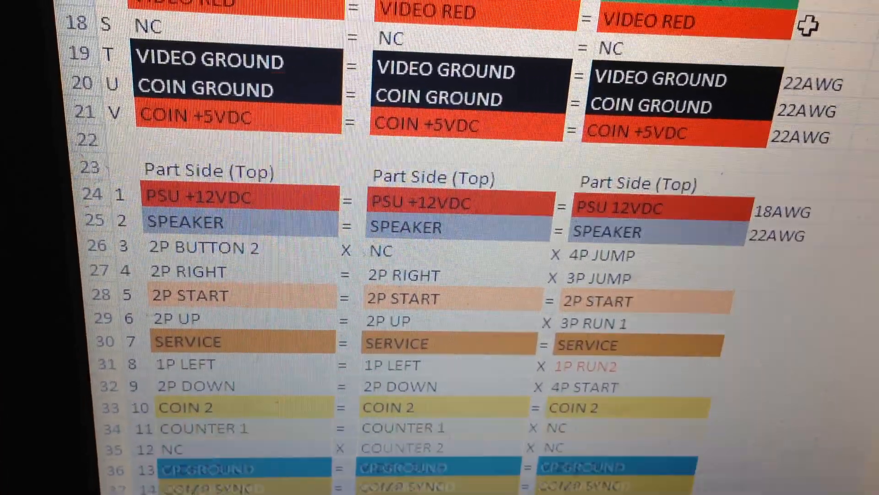
scroll(down, 3)
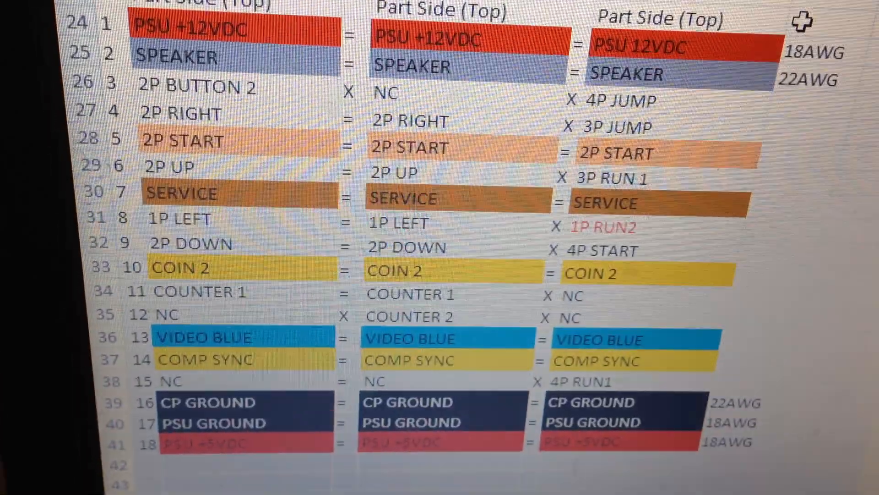
scroll(down, 3)
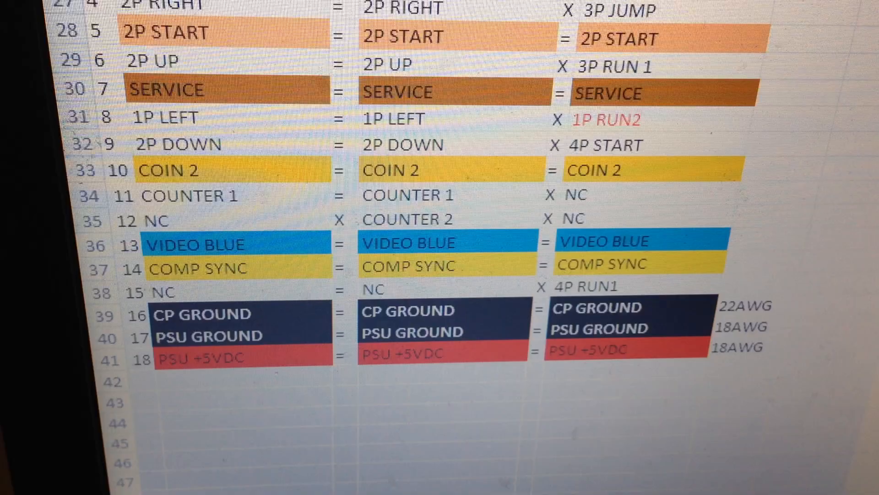
scroll(up, 3)
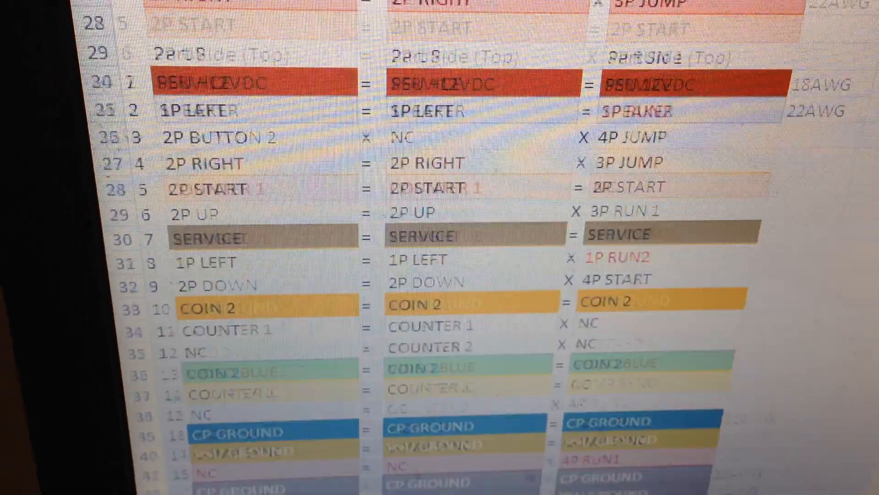
scroll(up, 3)
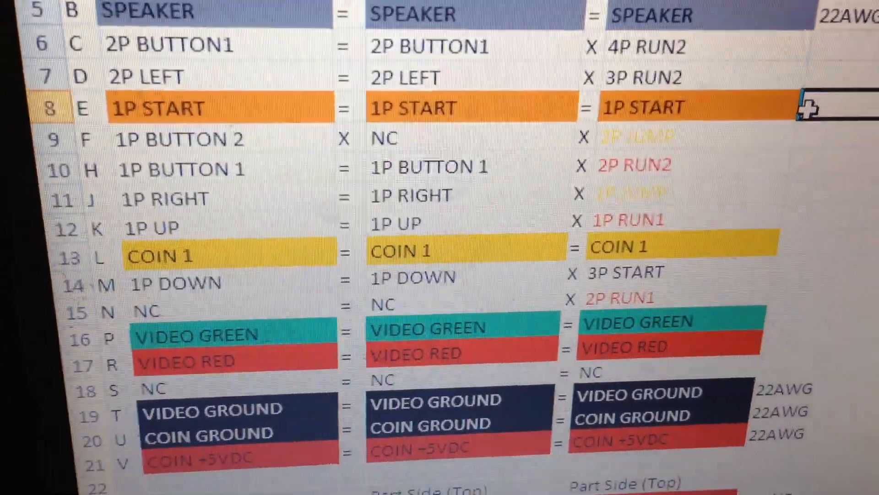
scroll(up, 3)
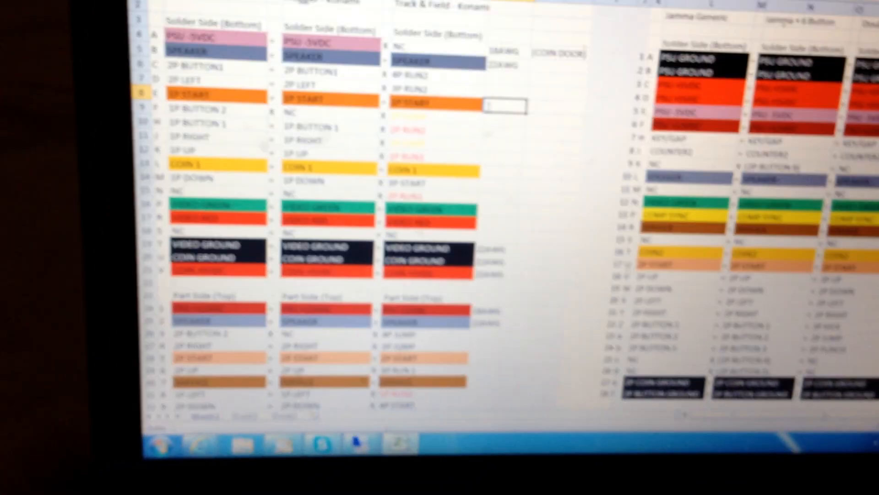
scroll(down, 3)
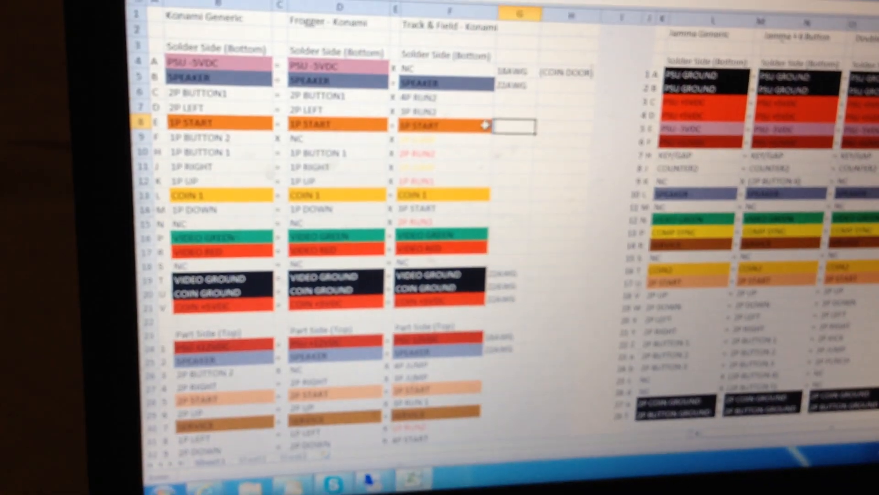
scroll(down, 3)
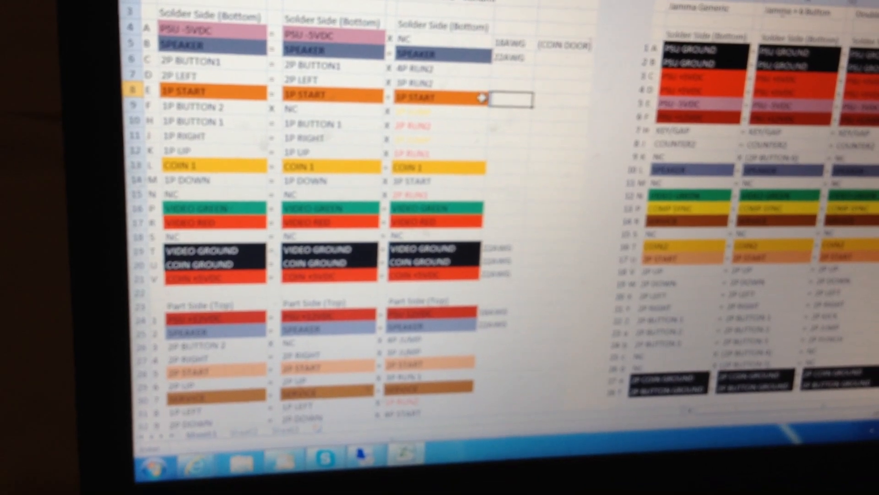
scroll(down, 3)
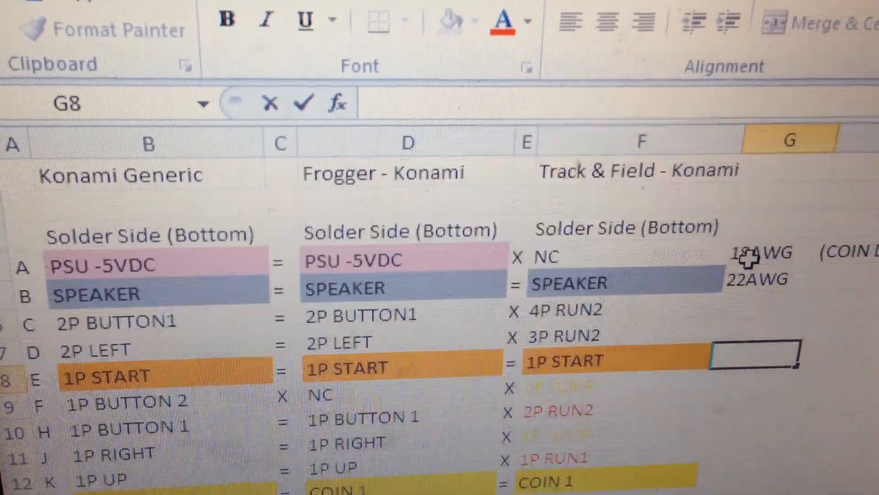
scroll(right, 3)
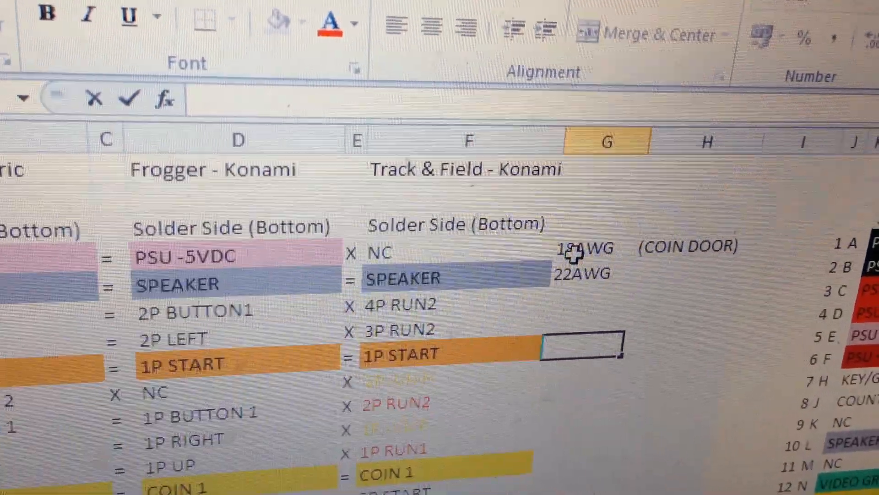